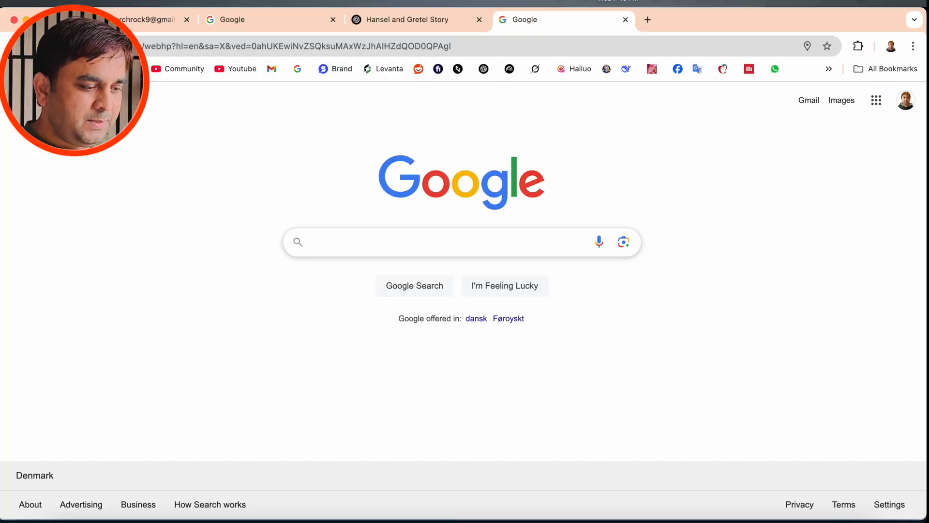
Search Google for 'mypckey' to find the MyPCKey store
text(mypckey)
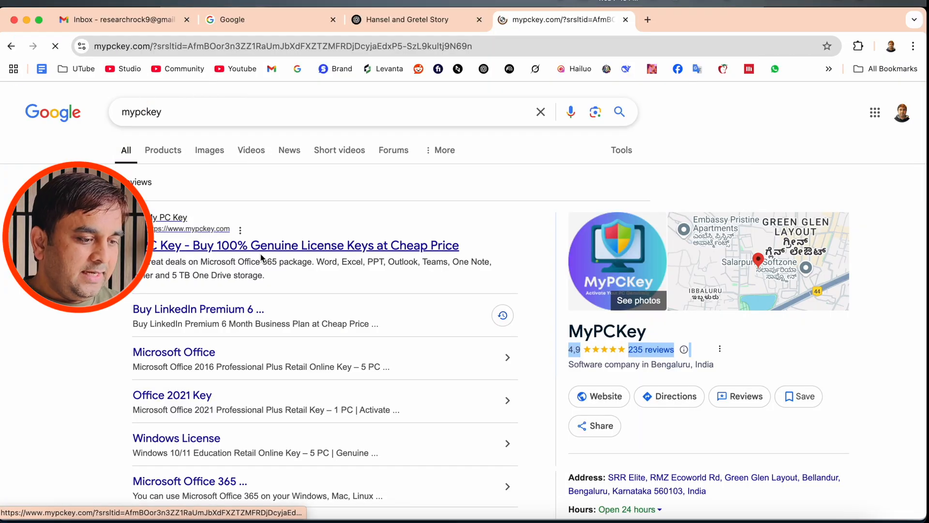
Open mypckey.com from the results and browse the home page deals and categories
click(296, 245)
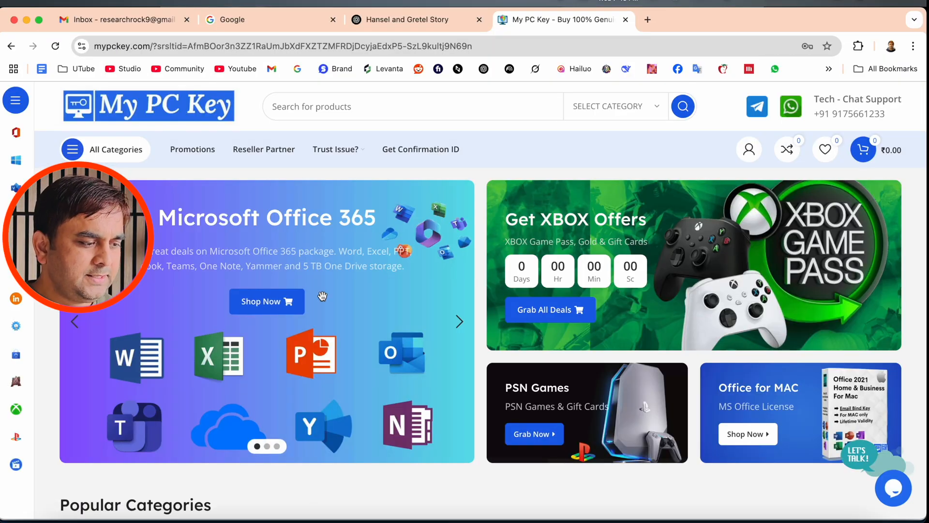
scroll(down, 3)
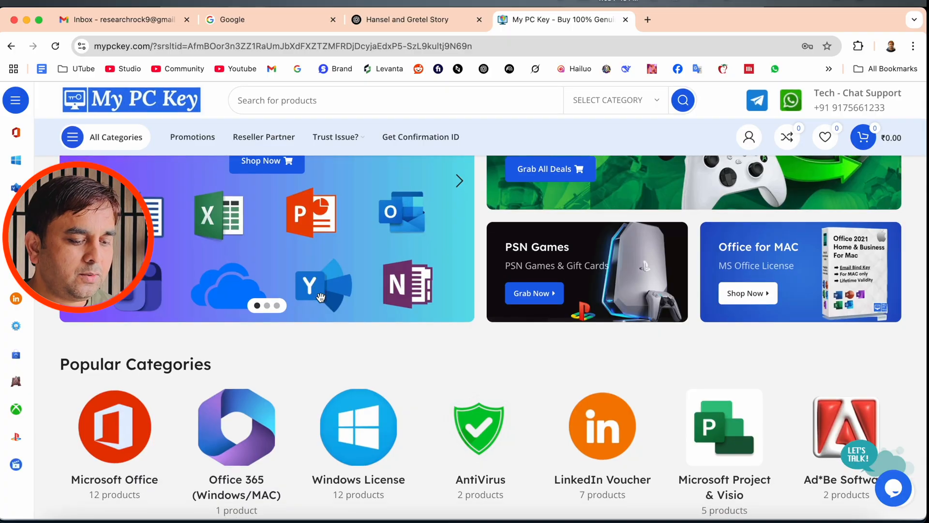
scroll(down, 3)
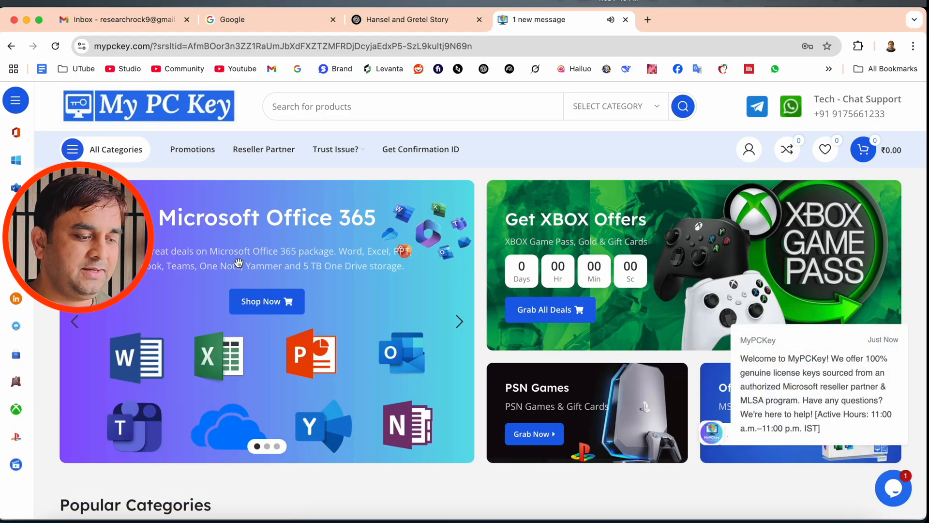
Open Office 365 Professional Plus 5-device and review its specifications, 10% coupon and $13.00 price
click(266, 301)
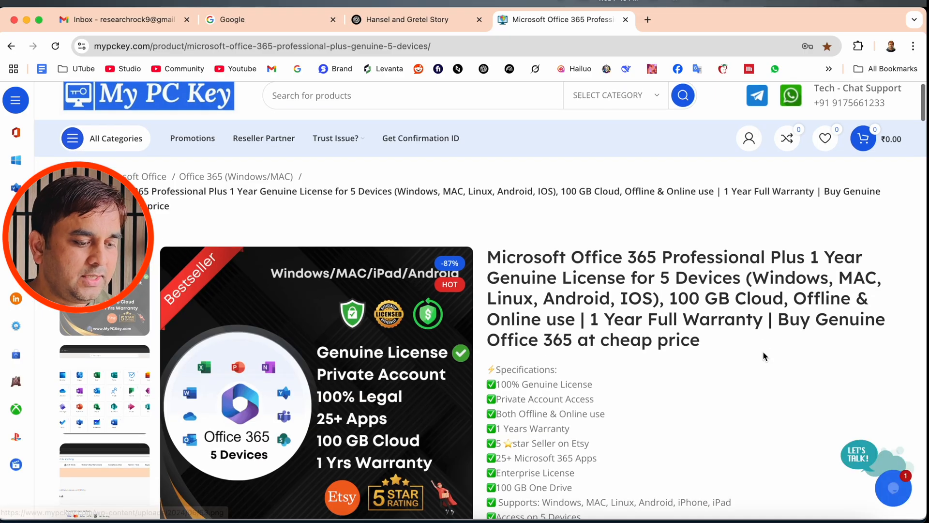
scroll(down, 3)
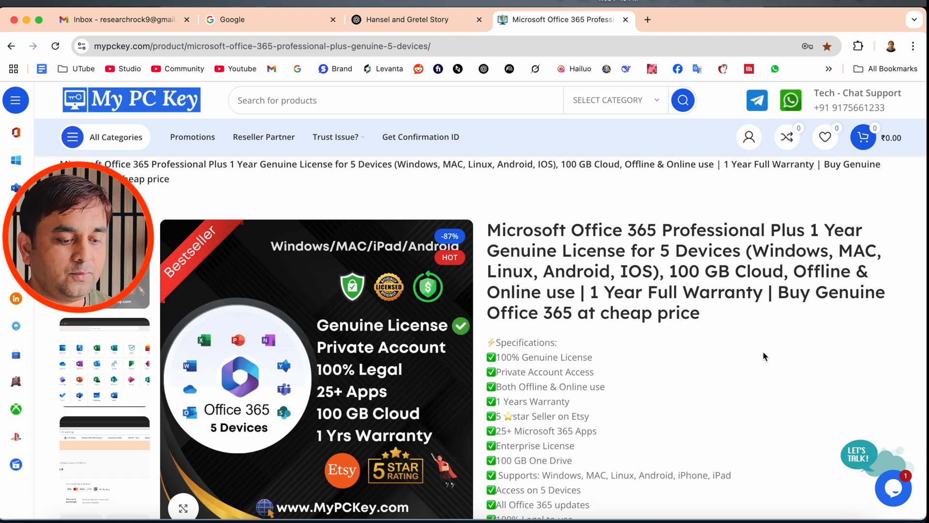
scroll(down, 3)
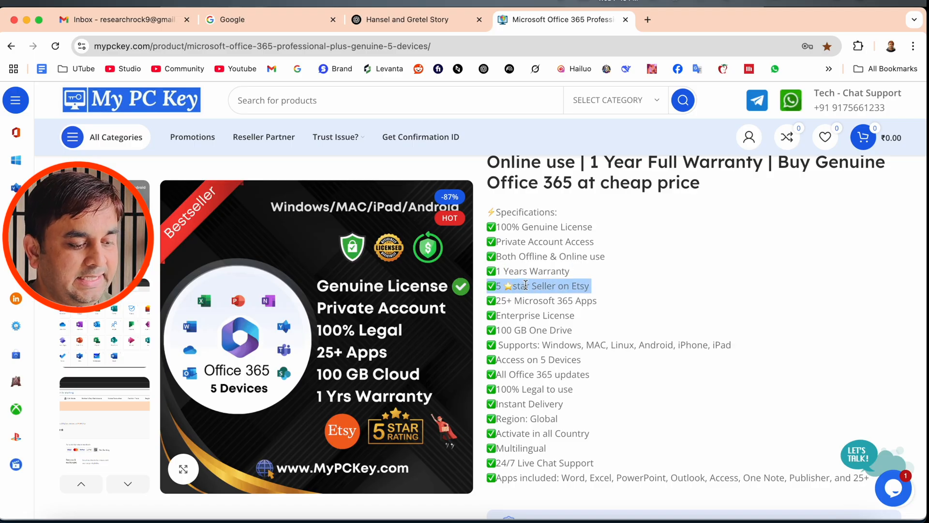
scroll(down, 3)
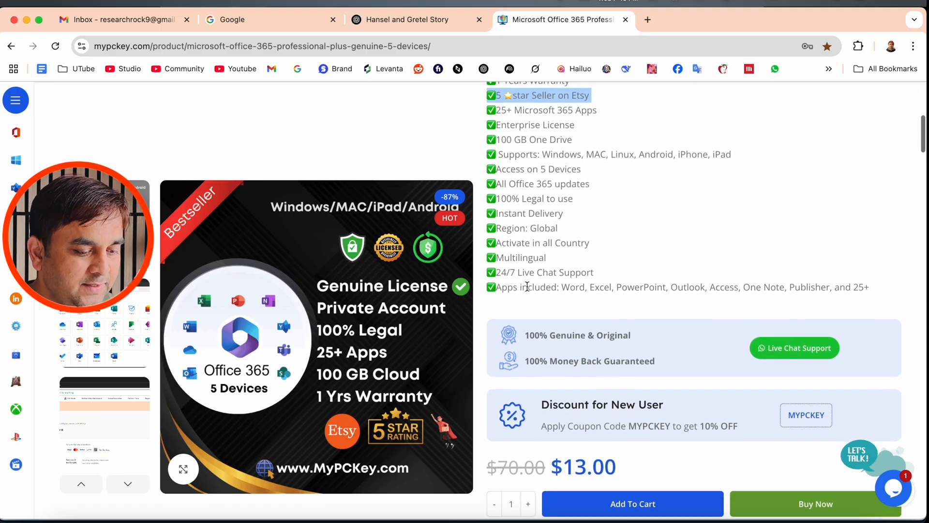
scroll(down, 3)
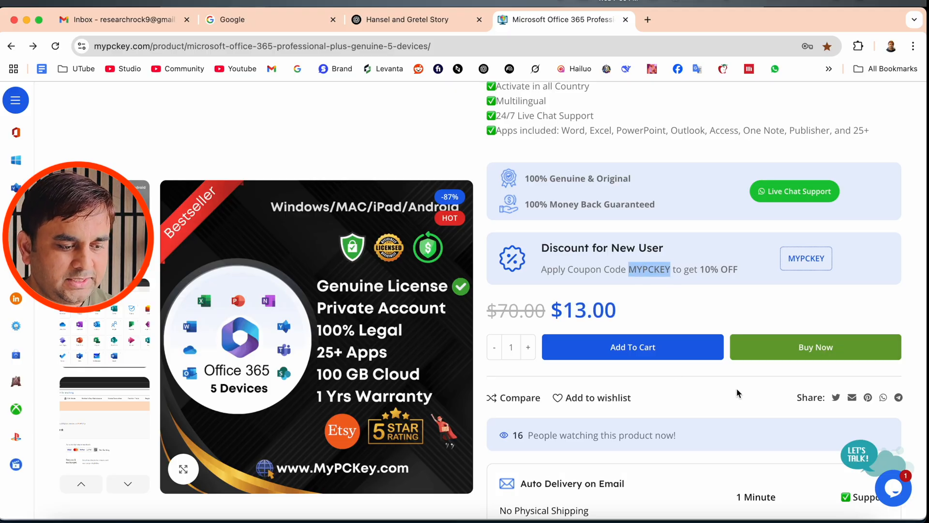
Buy Now with quantity 1, coupon applied for an $11.70 total, and review billing and payment options
click(815, 347)
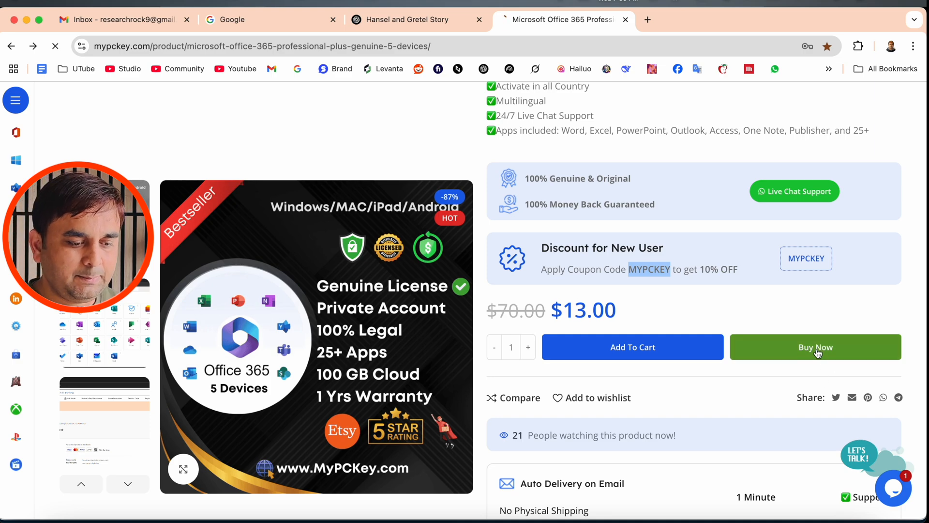
click(815, 346)
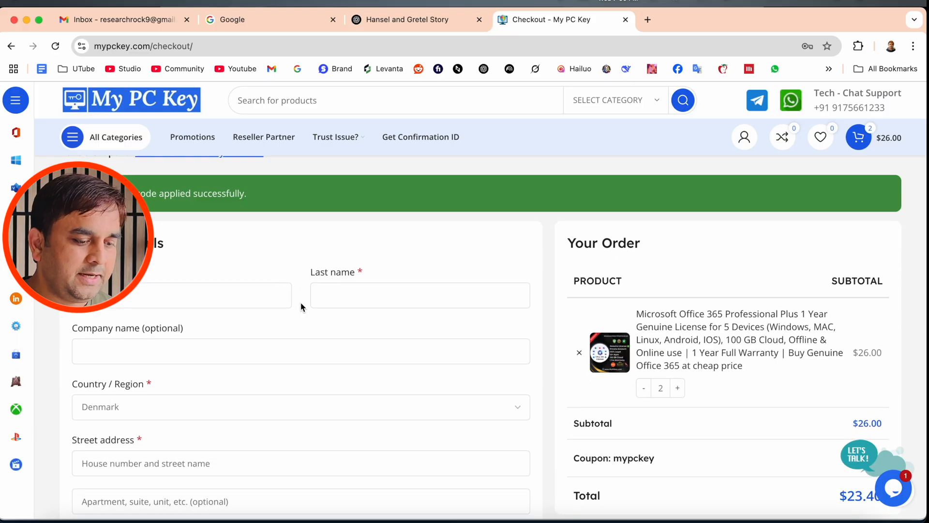
click(643, 388)
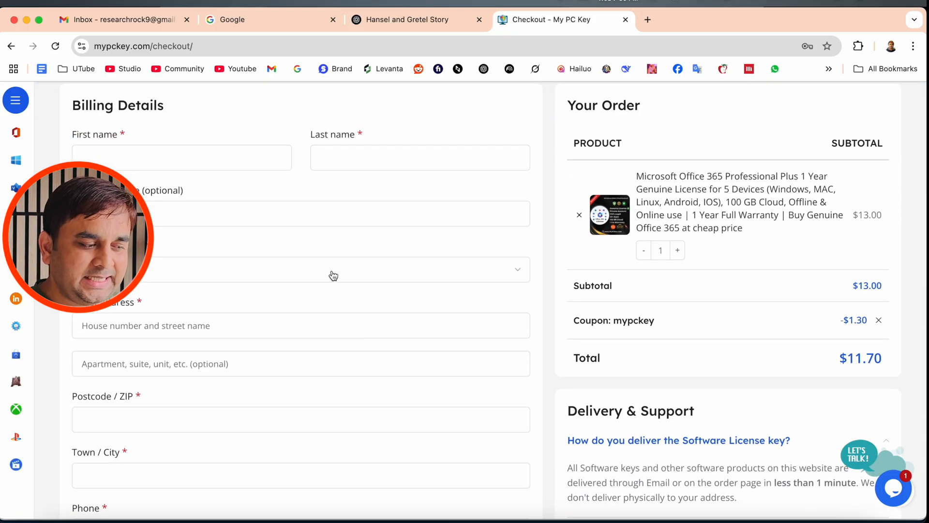
scroll(down, 3)
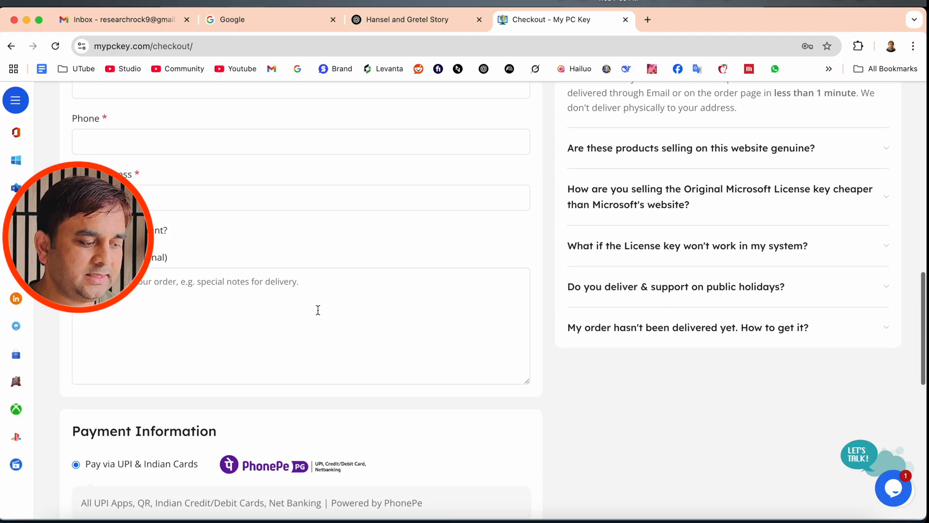
scroll(down, 3)
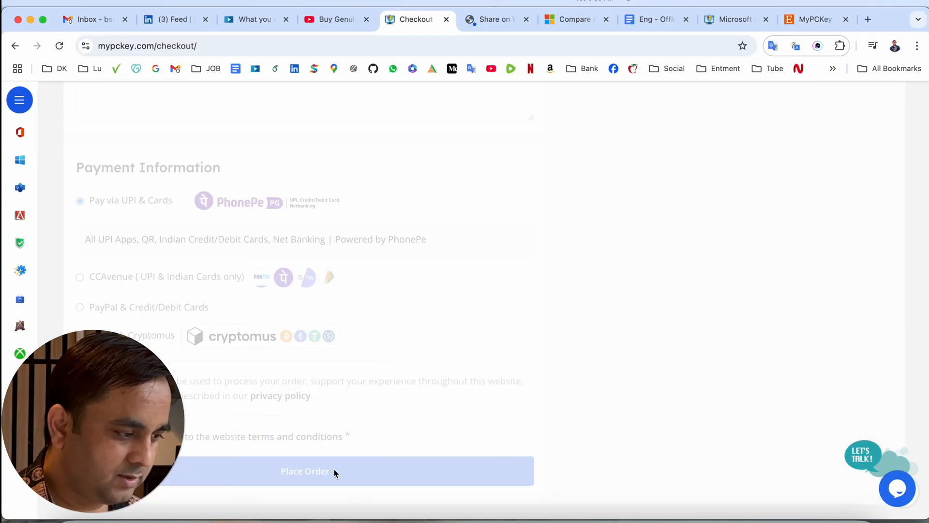
Place the order and view the order-received page for order 20901 totaling $11.00
click(305, 471)
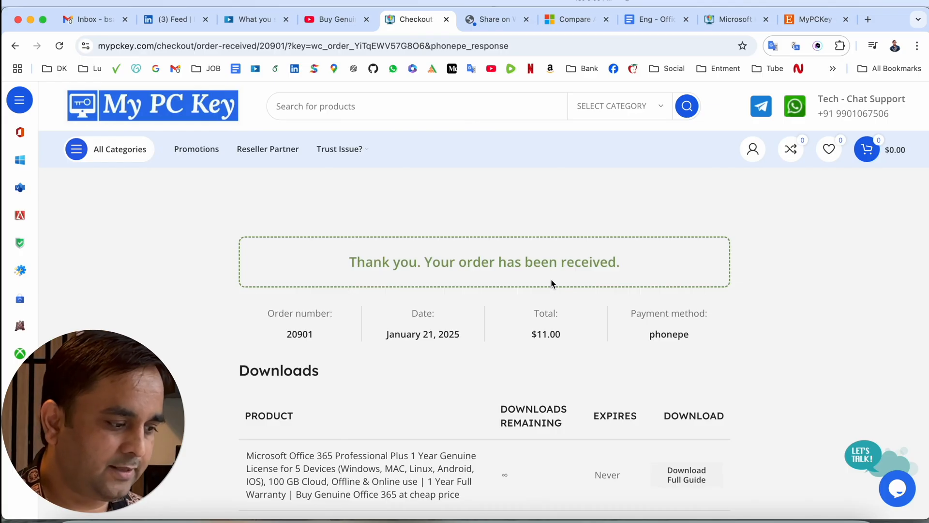
scroll(down, 3)
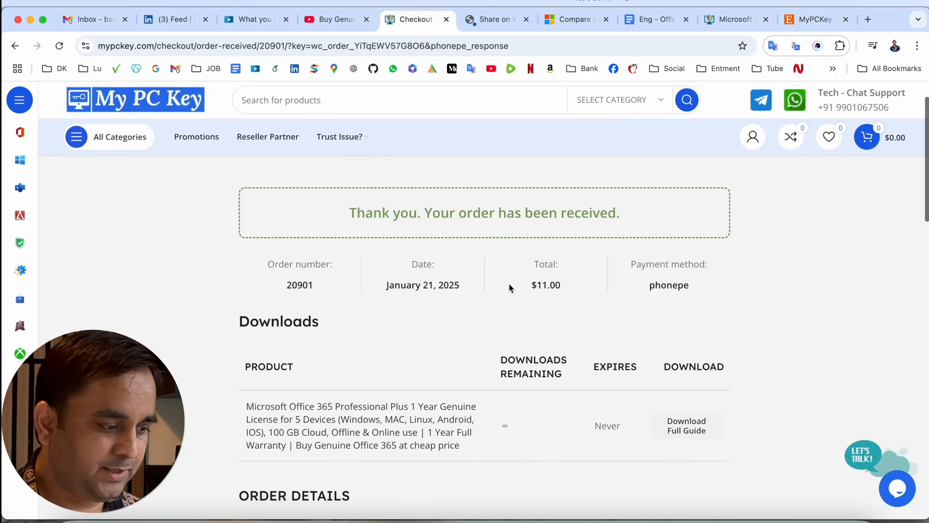
Open the 'Your My PC Key order is now complete' email and scroll to its License Key table
click(89, 19)
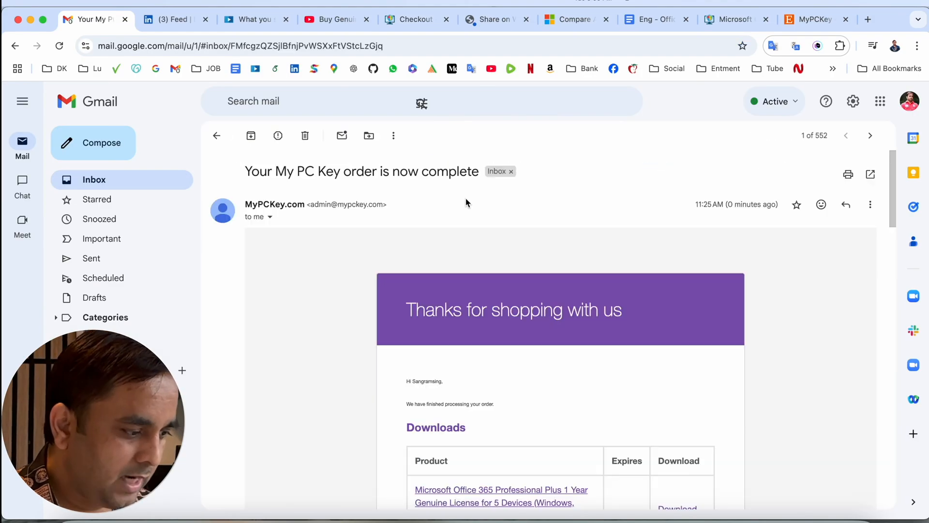
scroll(down, 3)
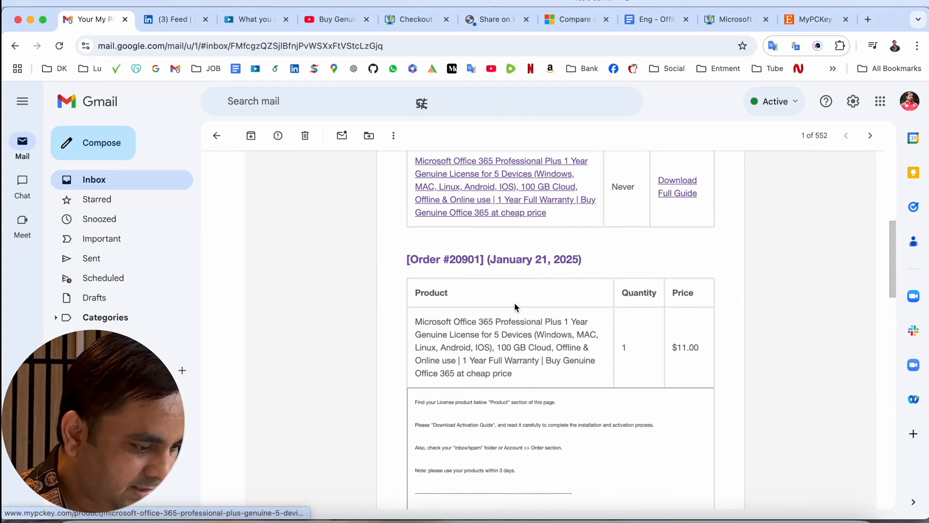
scroll(down, 3)
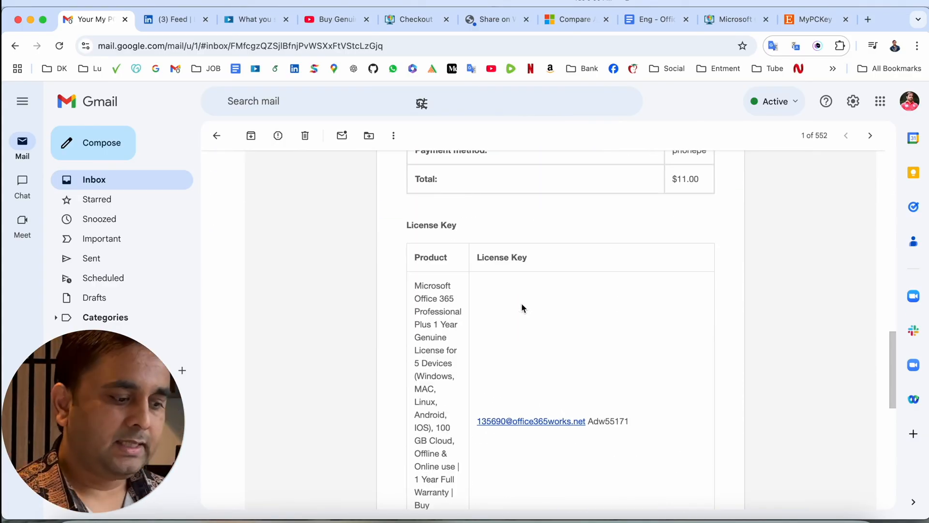
mouse_move(531, 323)
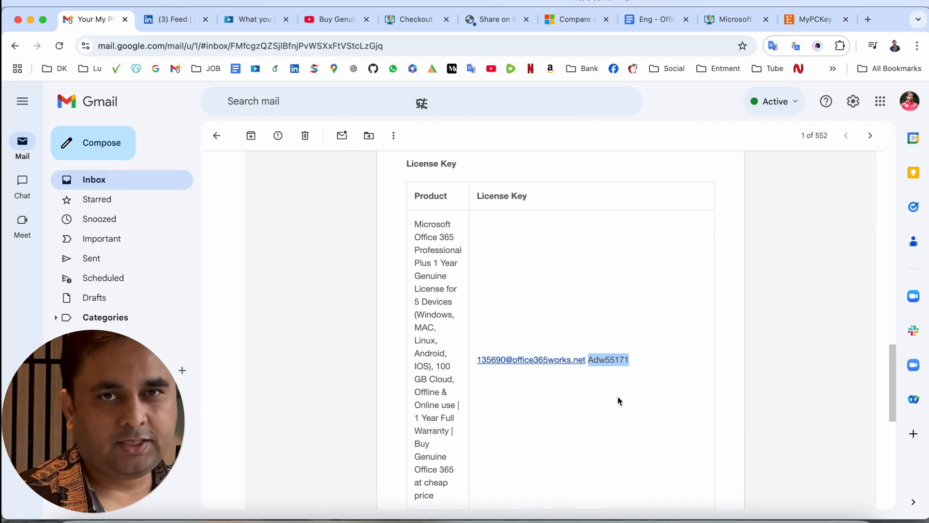
Sign in to Microsoft 365 with the account email from the order email
click(493, 19)
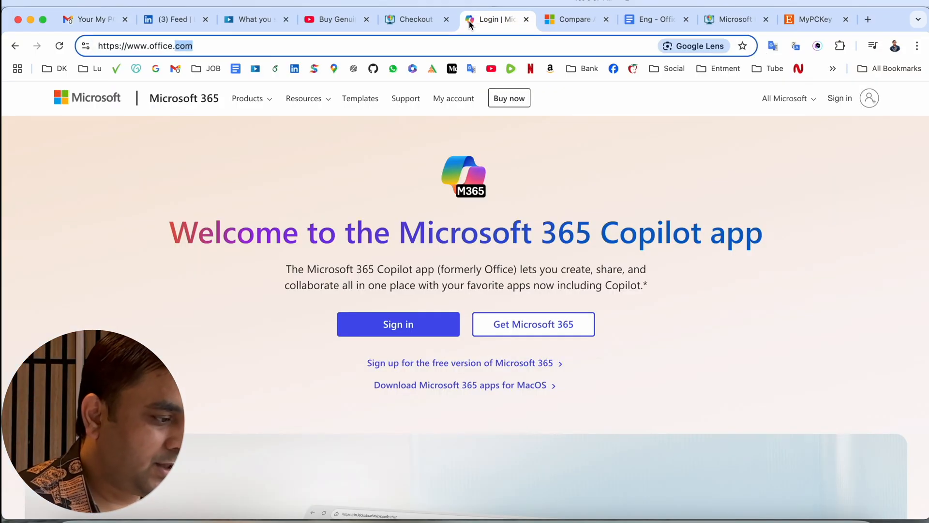
click(398, 325)
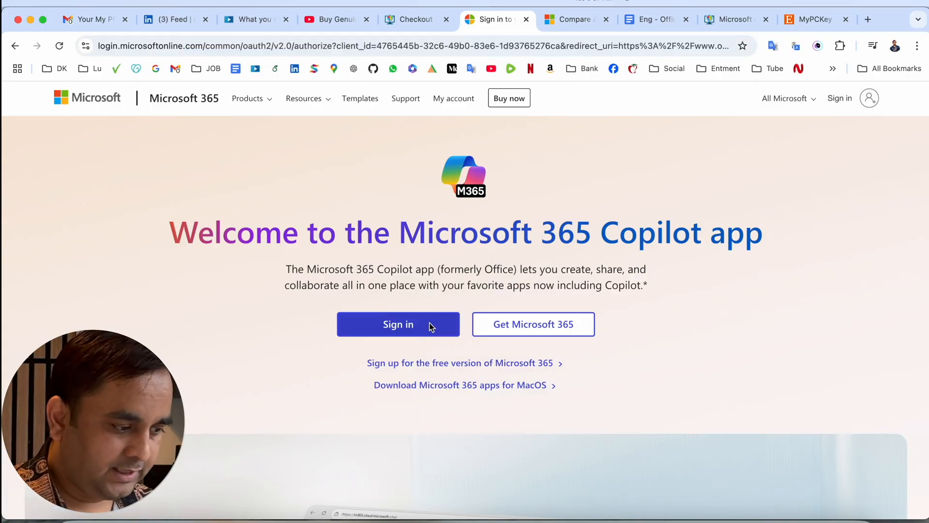
click(89, 20)
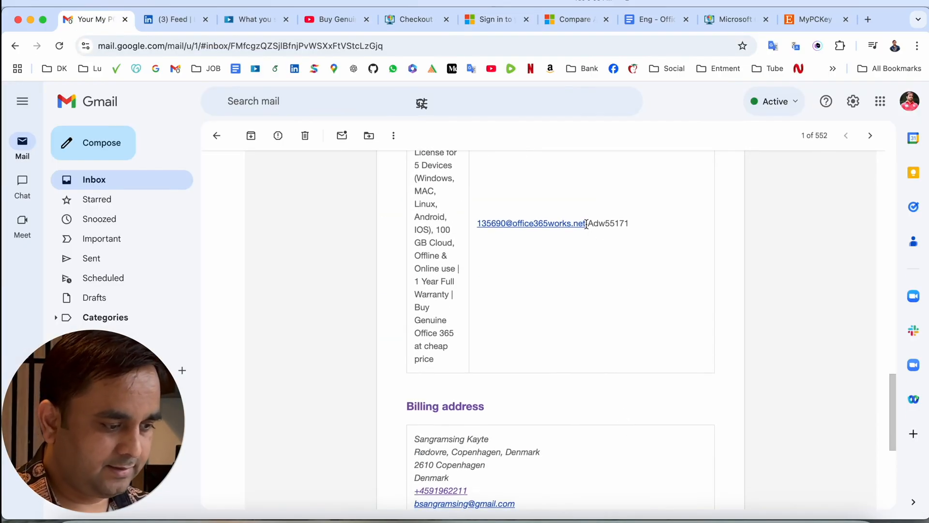
click(495, 19)
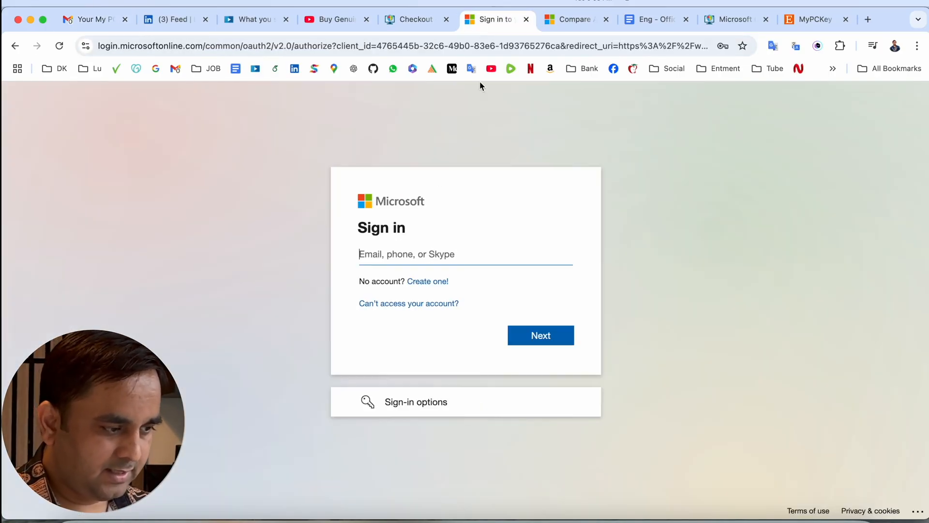
click(540, 335)
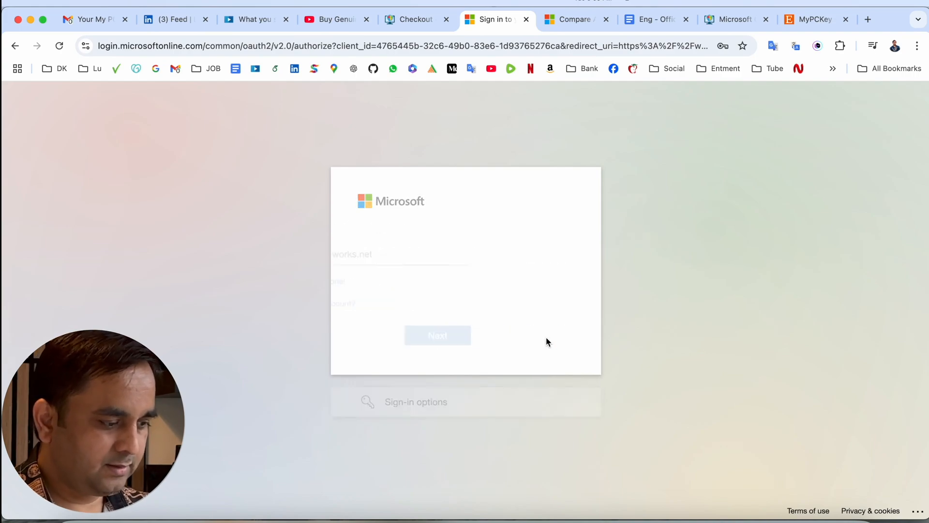
click(89, 19)
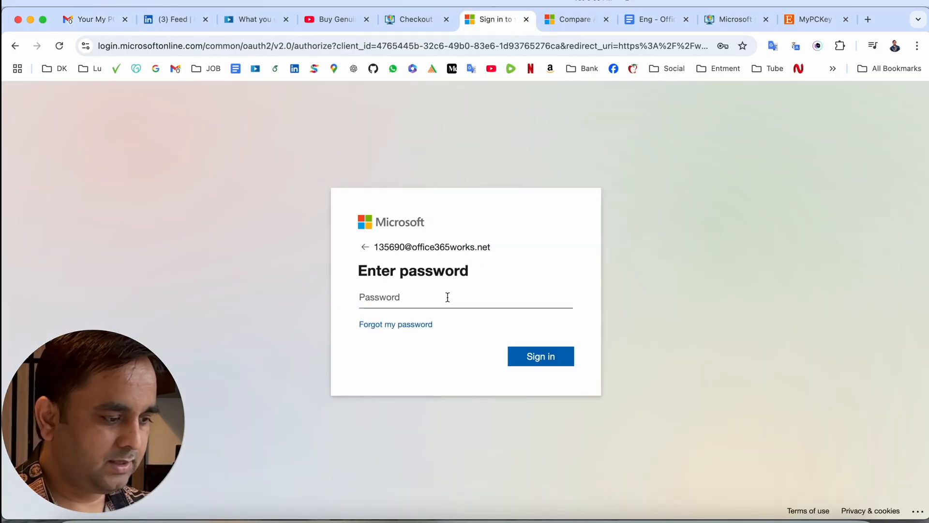
Enter the password, decline Chrome's save prompt, and set a new password for the account
click(540, 356)
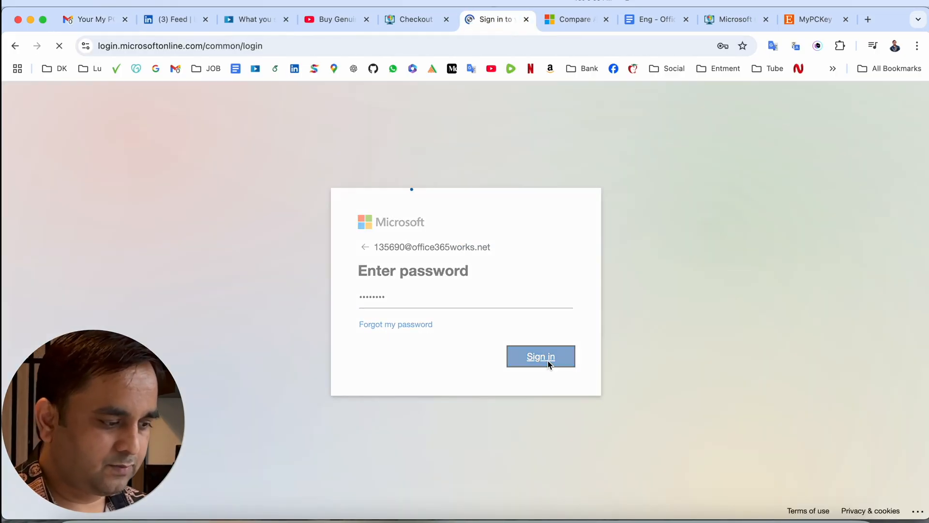
click(541, 357)
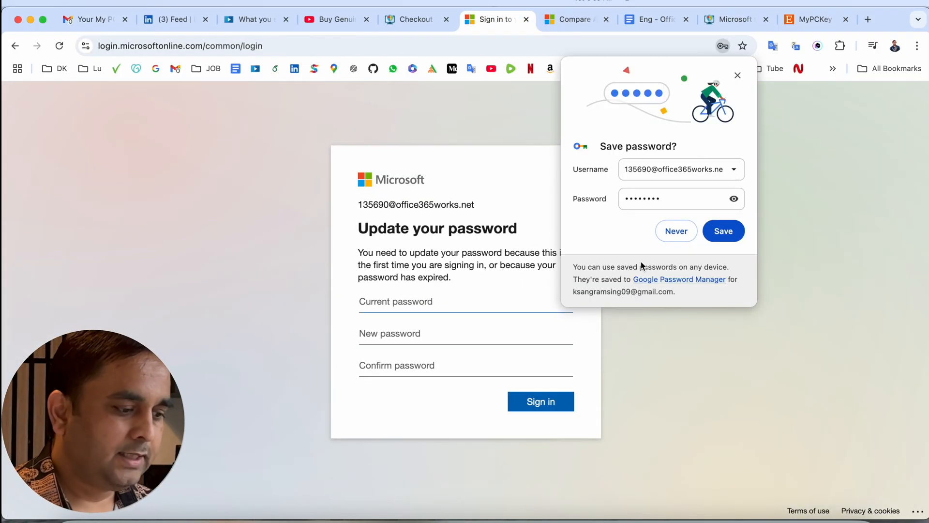
click(675, 230)
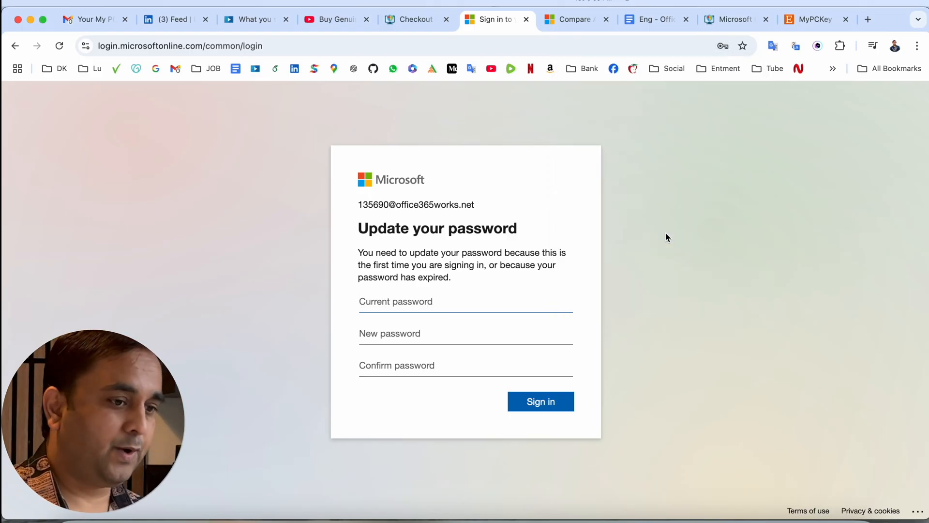
double_click(416, 204)
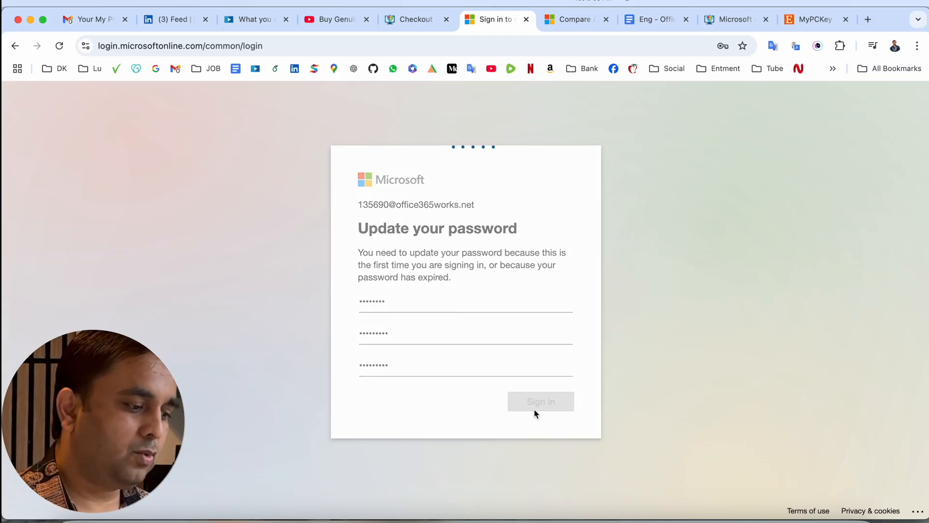
click(540, 401)
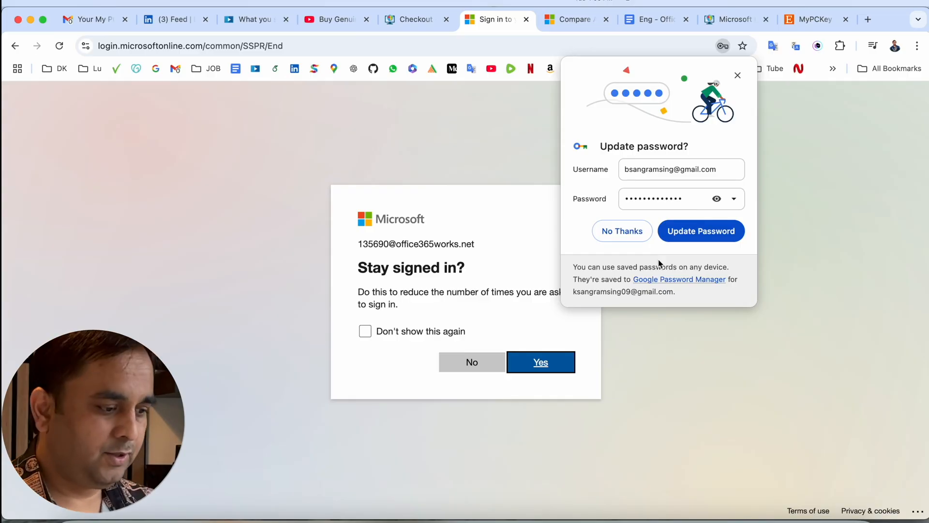
Stay signed in and download the Microsoft 365 apps installer for the Office work account
click(539, 362)
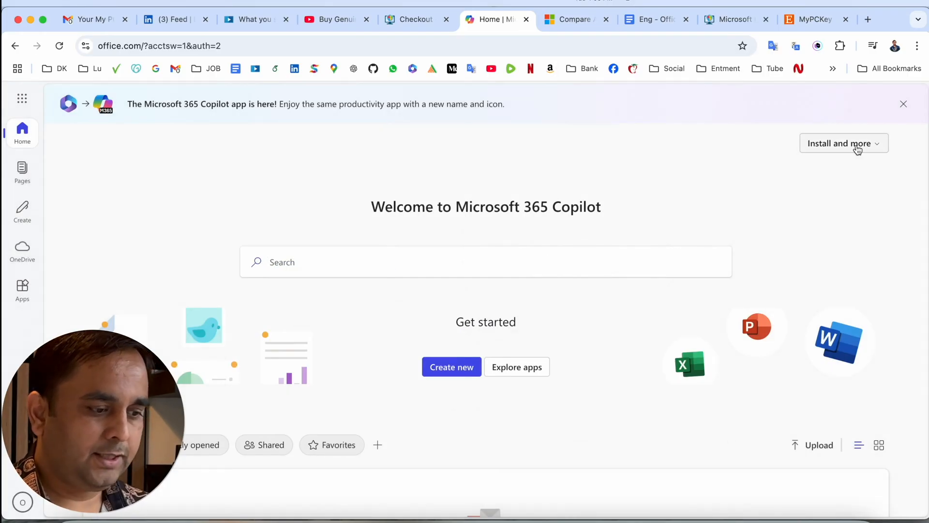
click(840, 143)
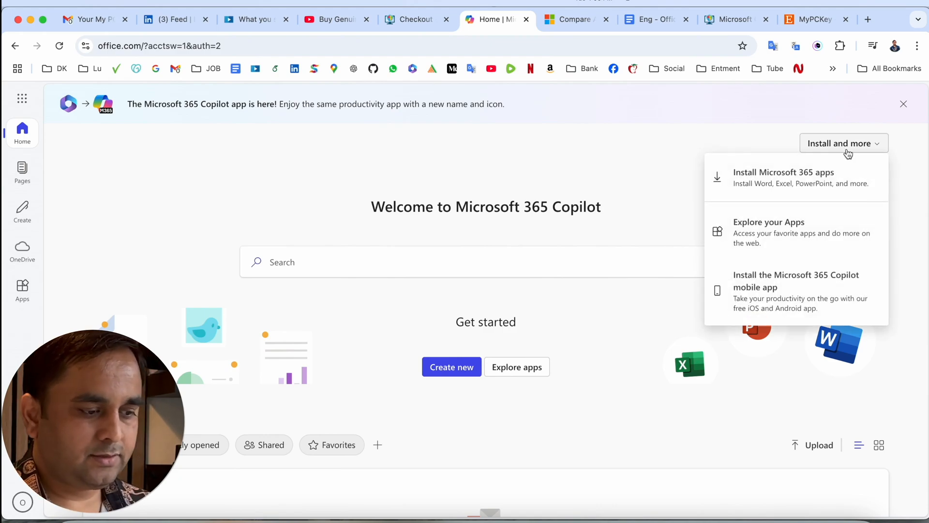
click(783, 177)
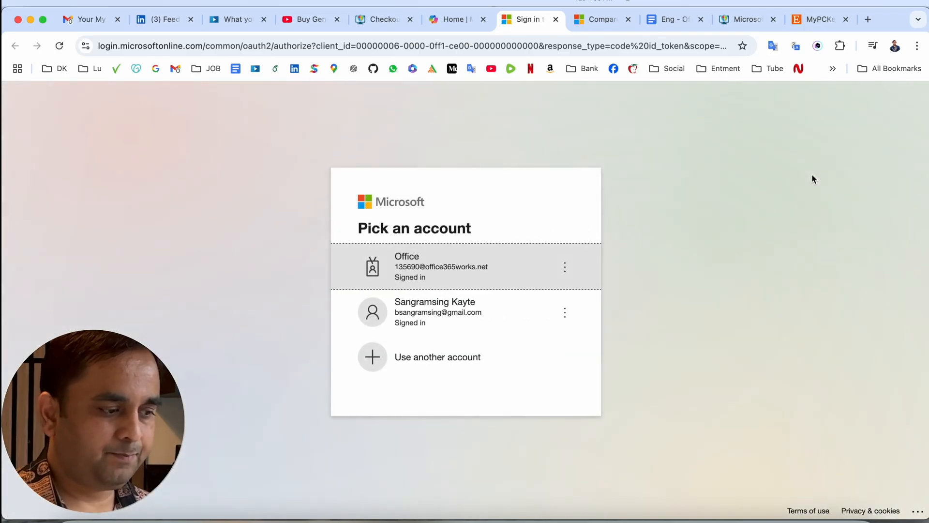
click(441, 267)
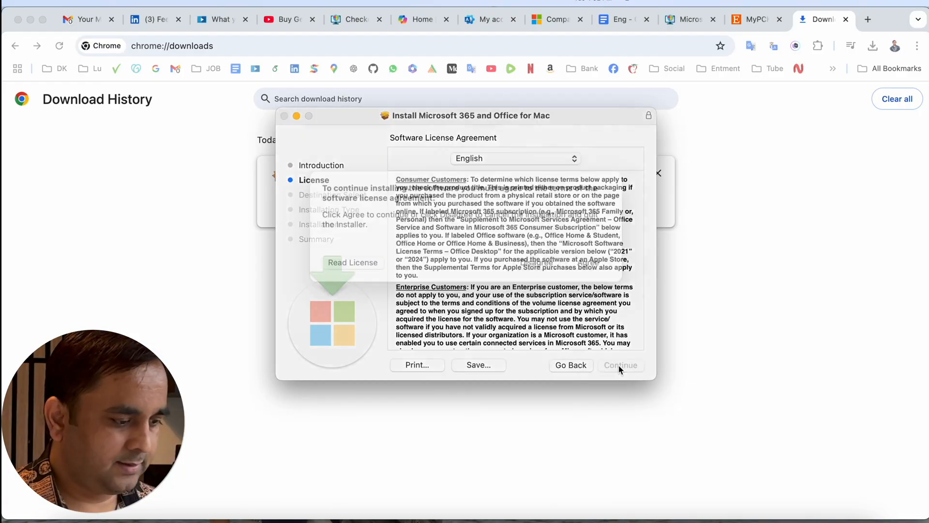
Agree to the license, install for all users, close the finished installer and show installed apps
click(619, 365)
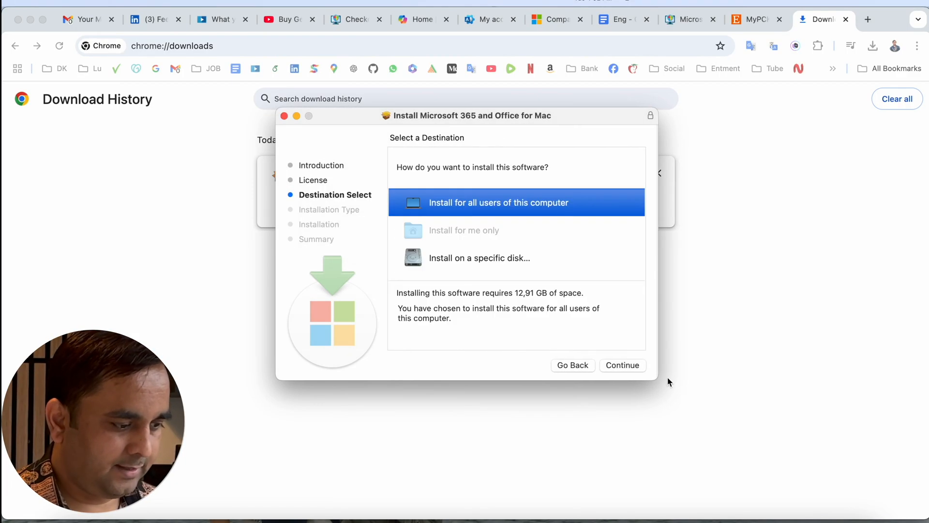
click(622, 365)
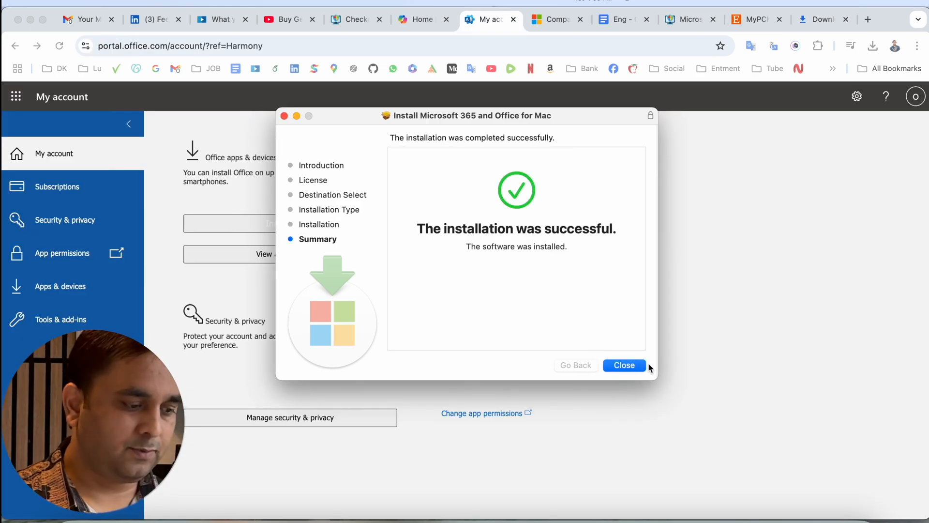
click(623, 365)
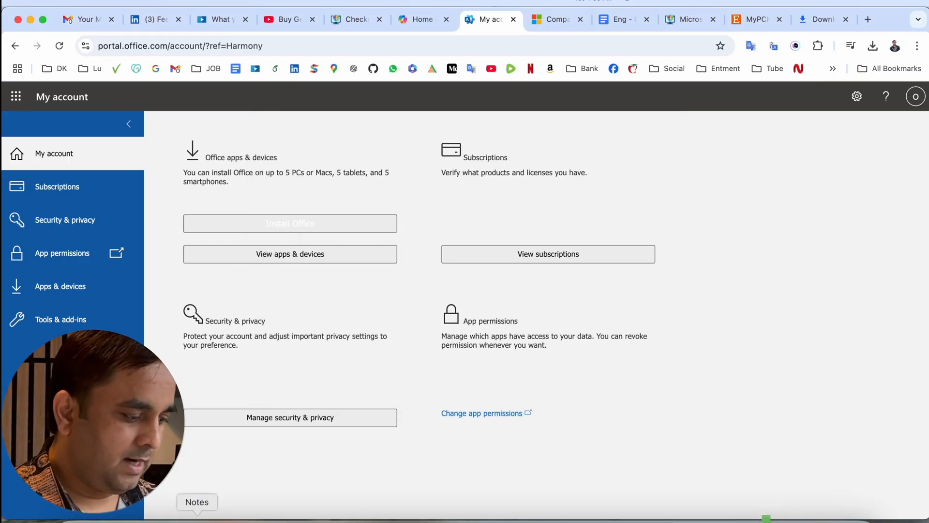
click(395, 19)
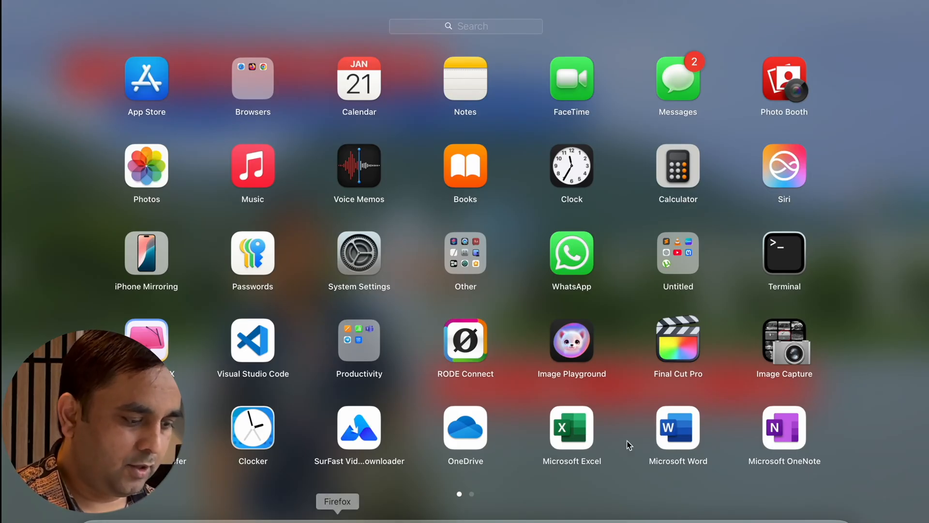
mouse_move(572, 421)
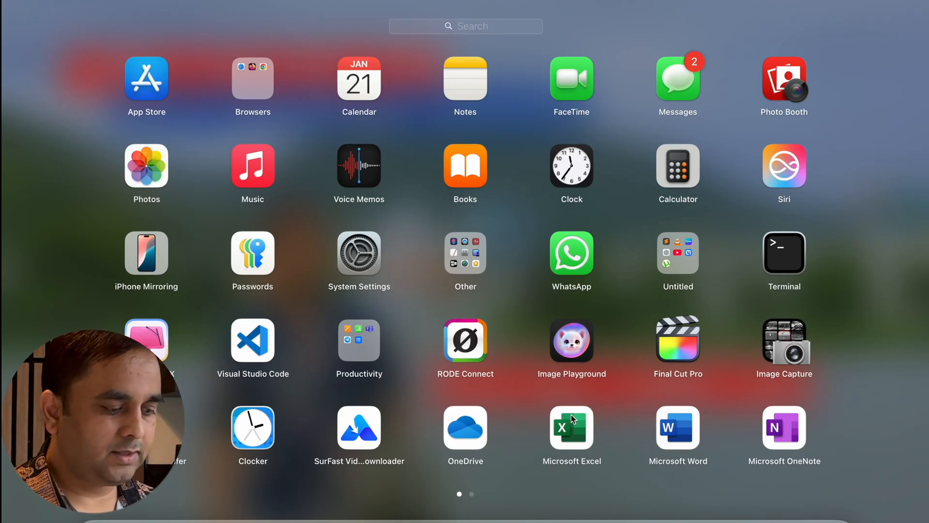
Find Microsoft Word in Launchpad and launch it
scroll(left, 3)
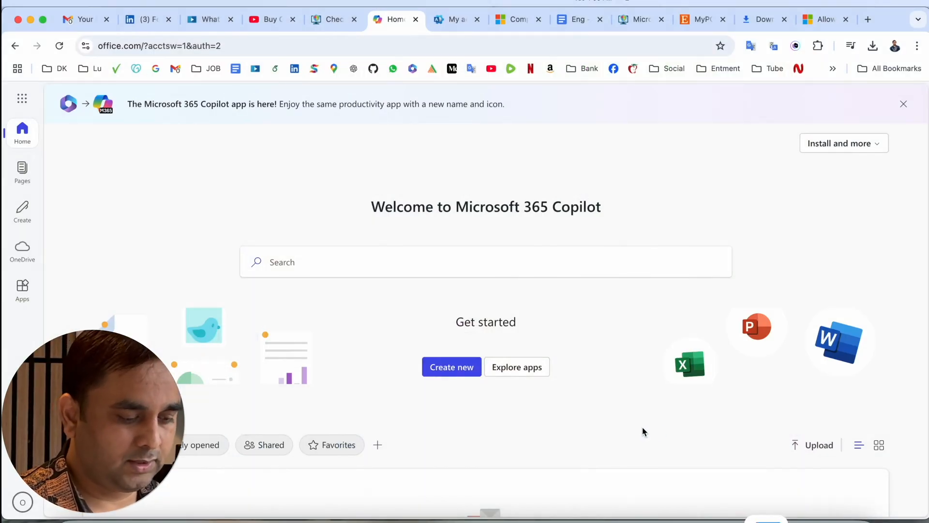
click(839, 340)
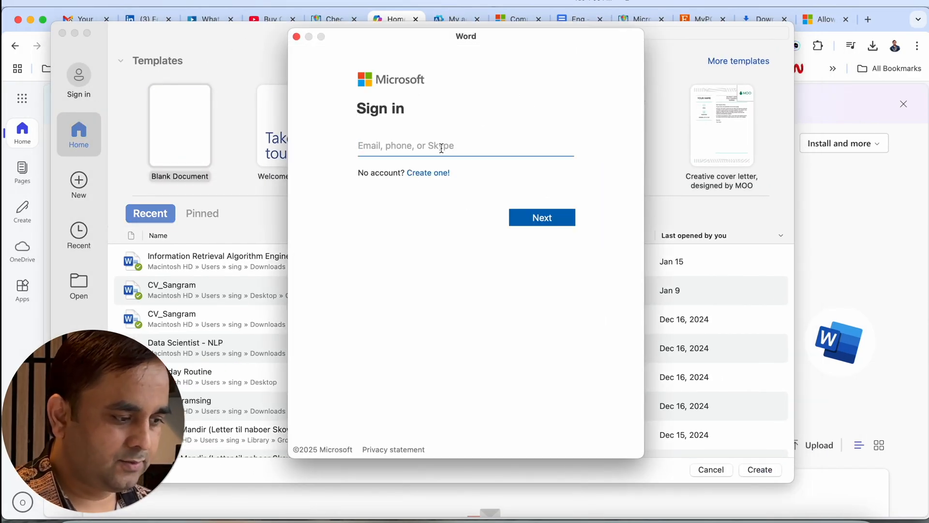
Copy the Office account credentials from the order email and sign Word in with that email and password
click(85, 20)
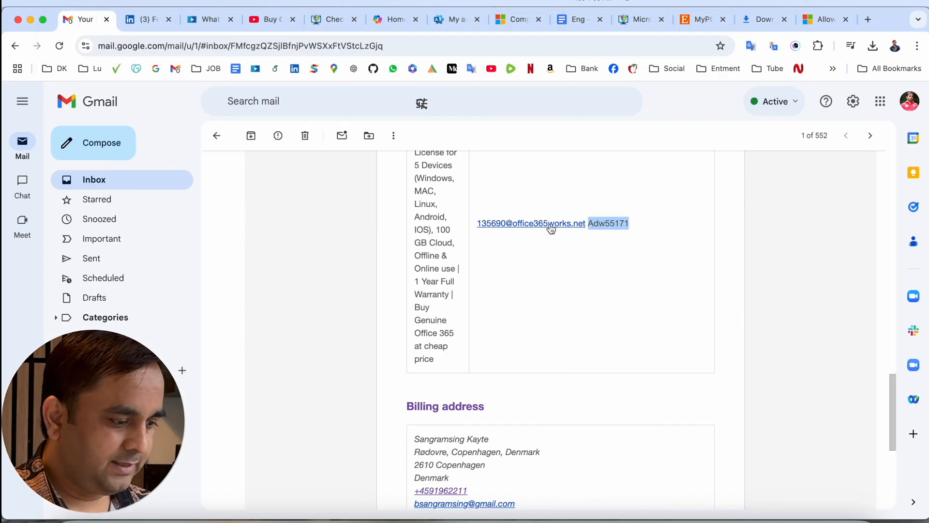
right_click(530, 222)
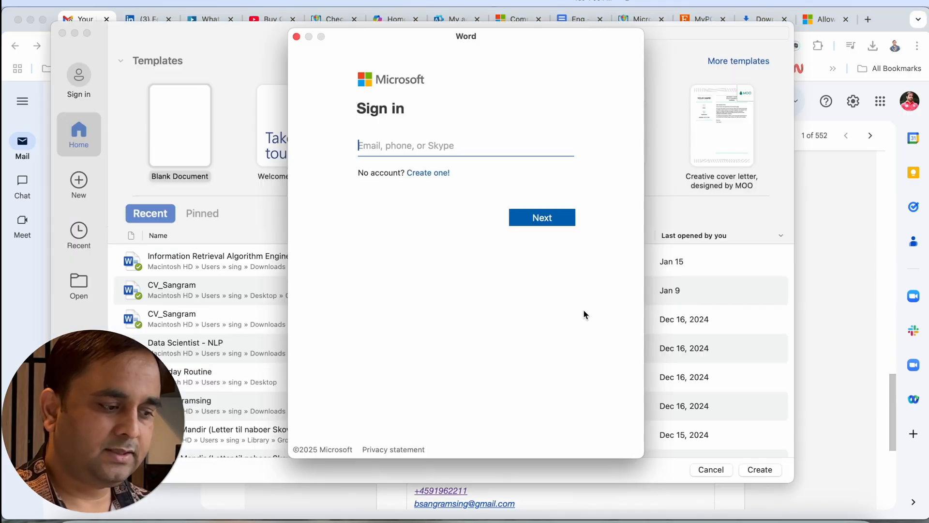
click(540, 217)
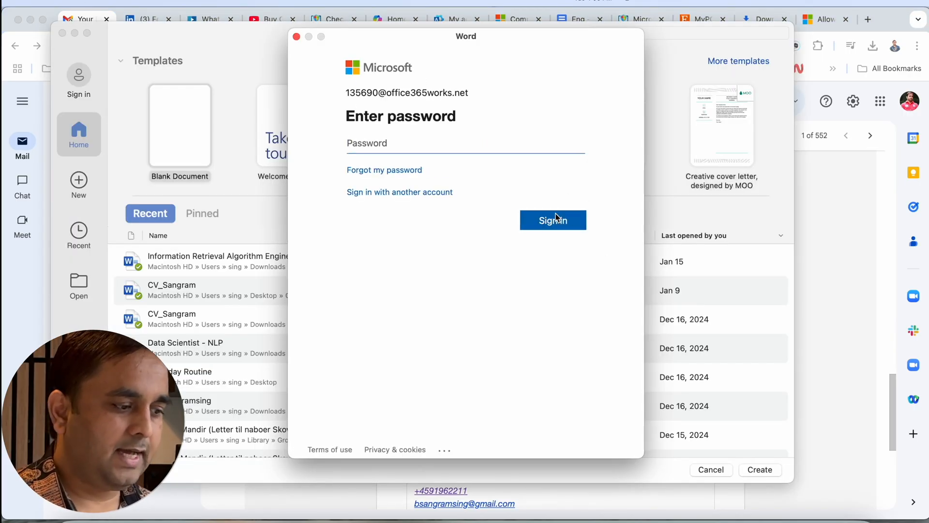
text(••)
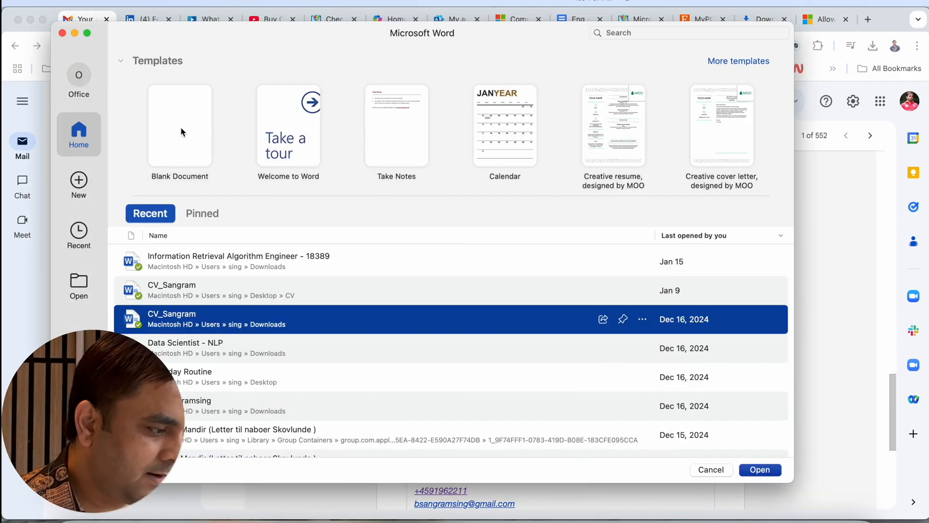
click(180, 118)
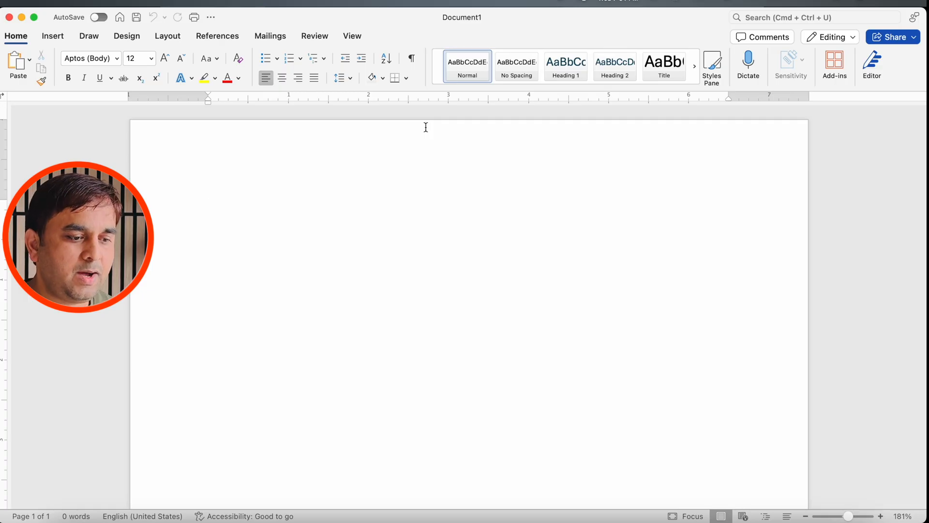
Type 'Hello' in the blank document and browse the Mailings, View and Insert ribbon tools
click(52, 36)
text(Hello)
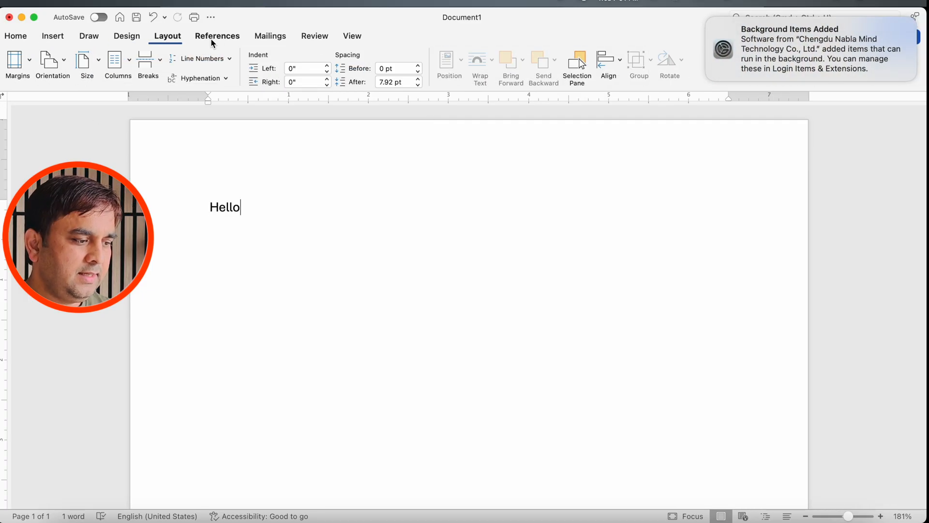
click(270, 35)
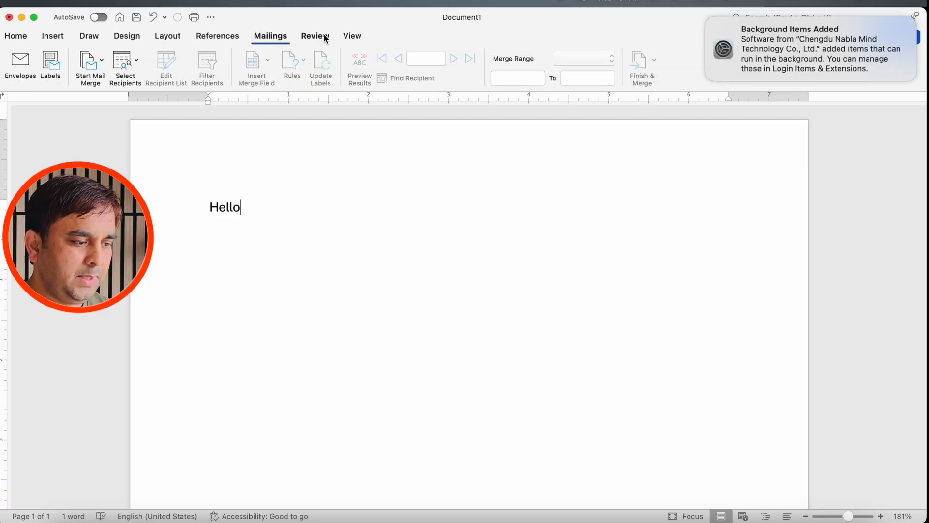
click(353, 36)
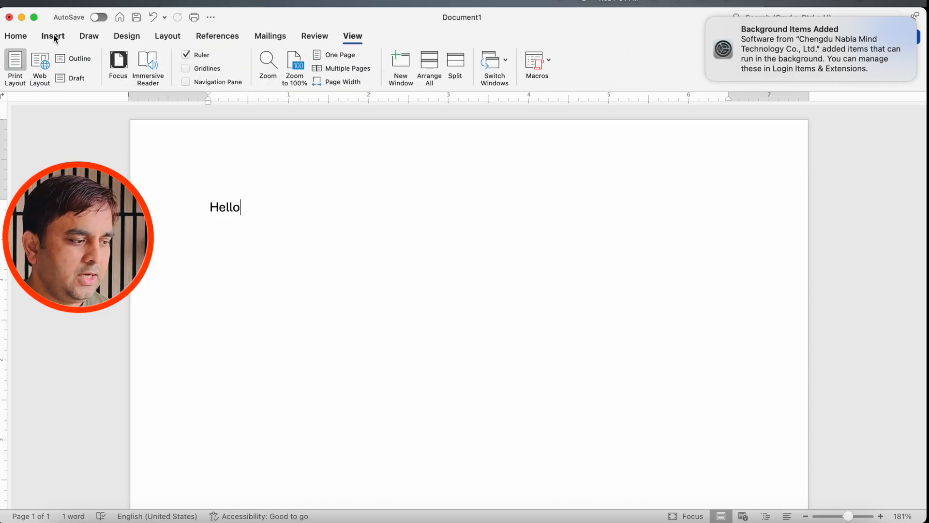
click(52, 36)
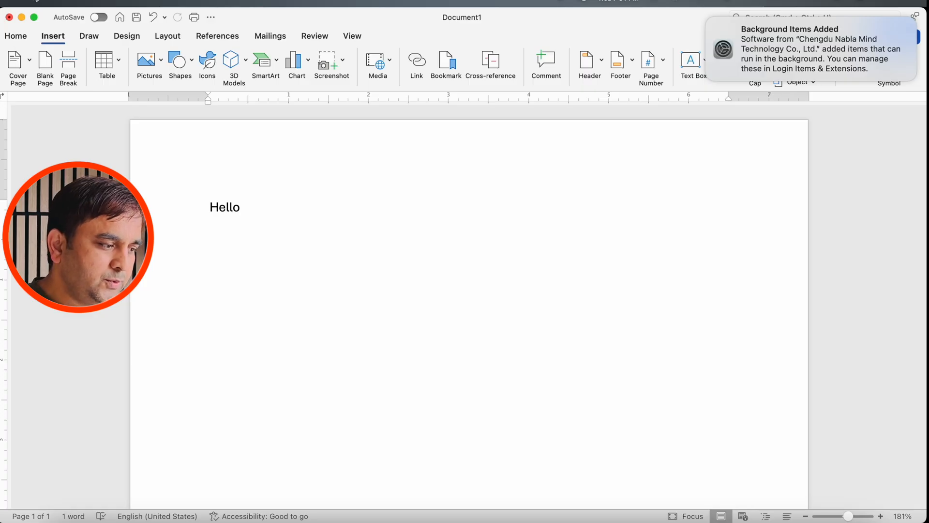